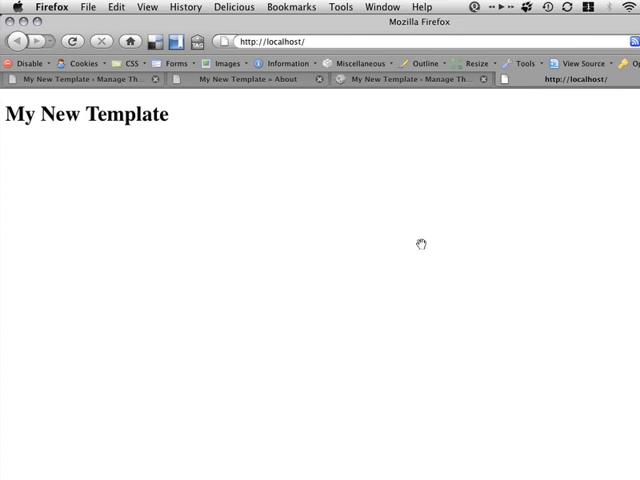
Activate the My Template theme from Appearance > Themes
left_click(250, 80)
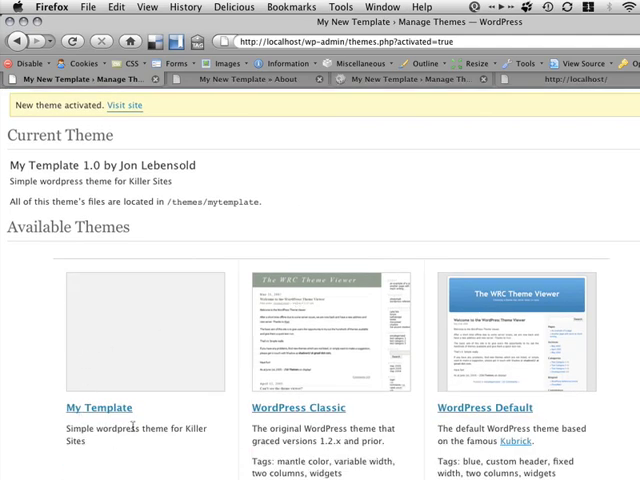
mouse_move(152, 308)
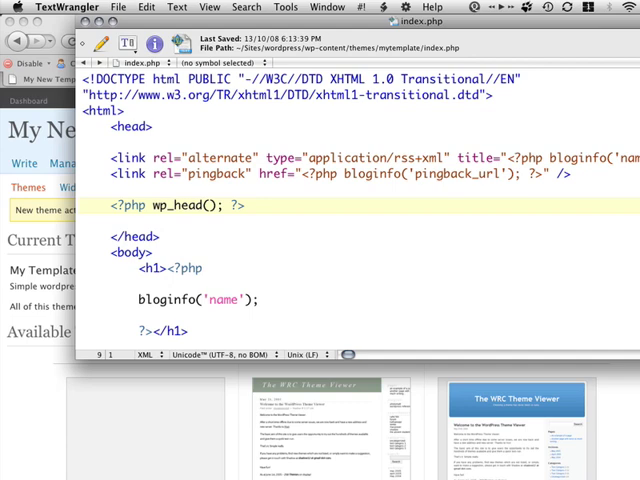
Place <?php bloginfo('name'); ?> inline between <h1> and </h1> in index.php
left_click(250, 204)
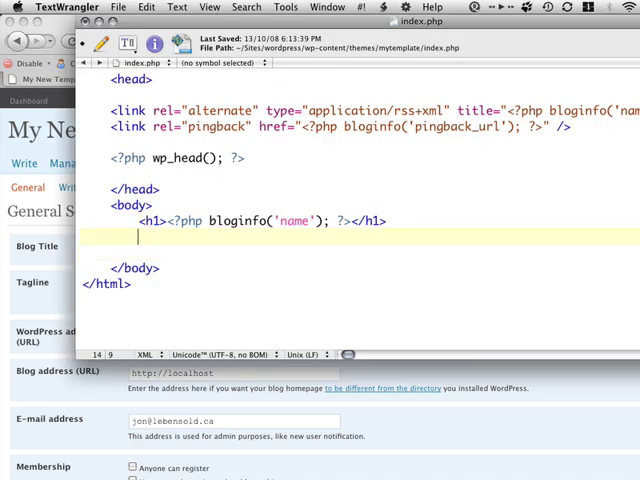
Add <h2><?php bloginfo('description'); ?></h2> below the site-name heading
type("<h2>")
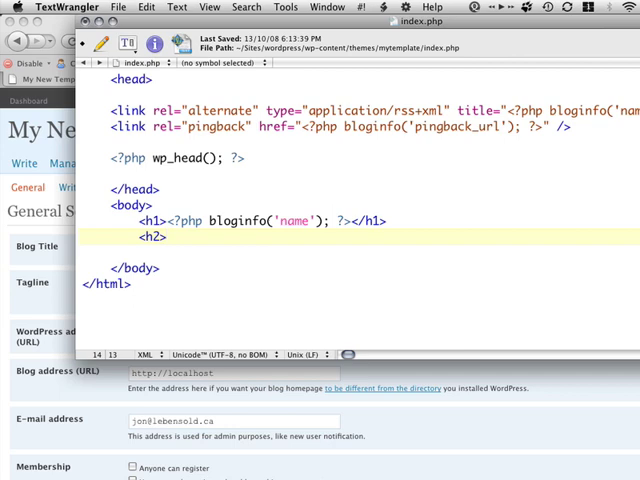
type("<?")
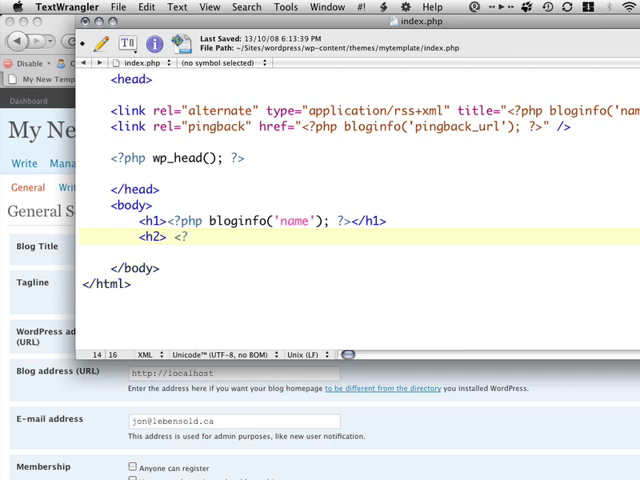
type("php")
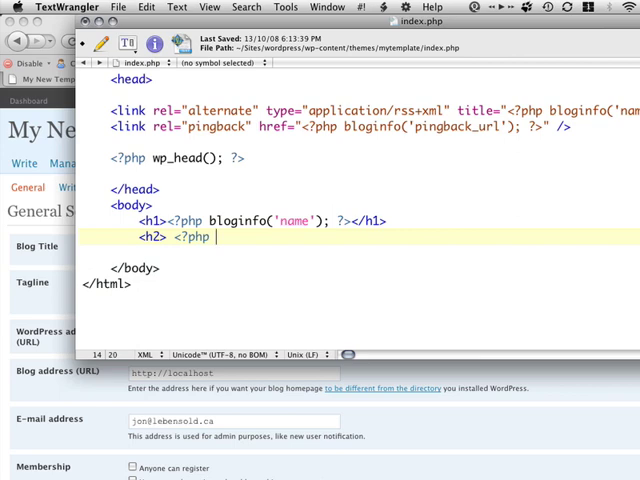
type("bloginfo")
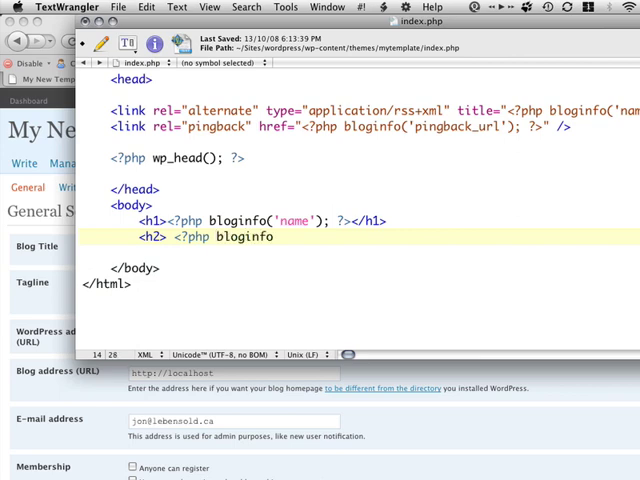
type("('description")
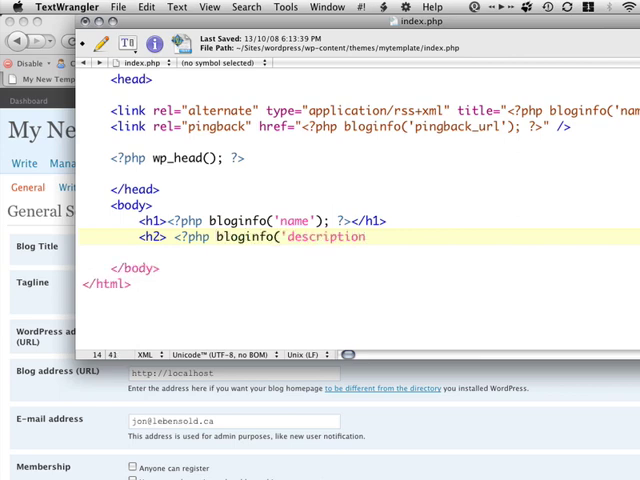
type("'); ?>")
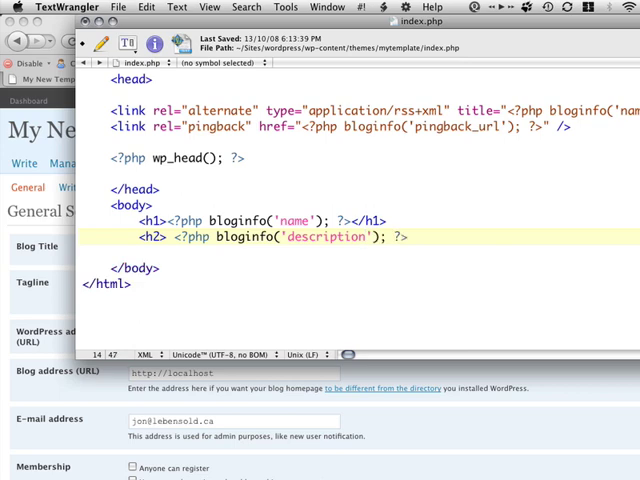
type("</h2>")
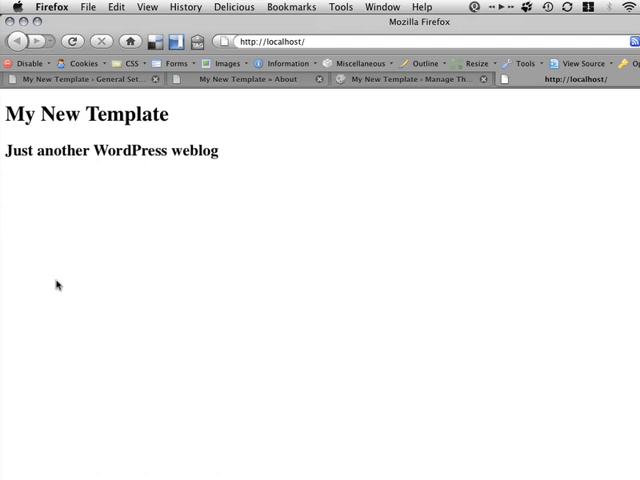
mouse_move(276, 228)
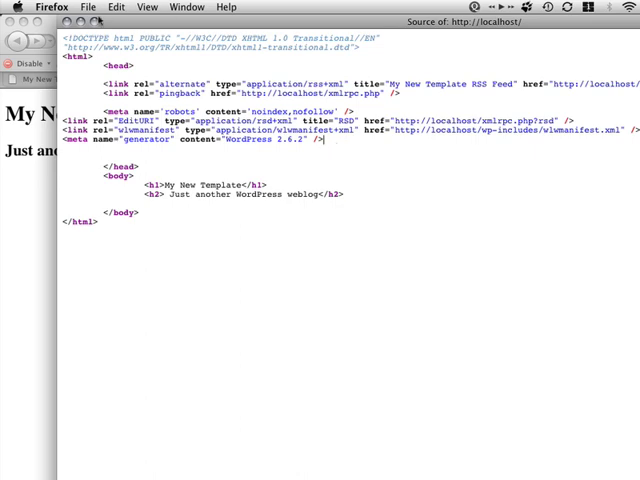
View the page source in Firefox to check the generated title and tagline markup
left_click(150, 8)
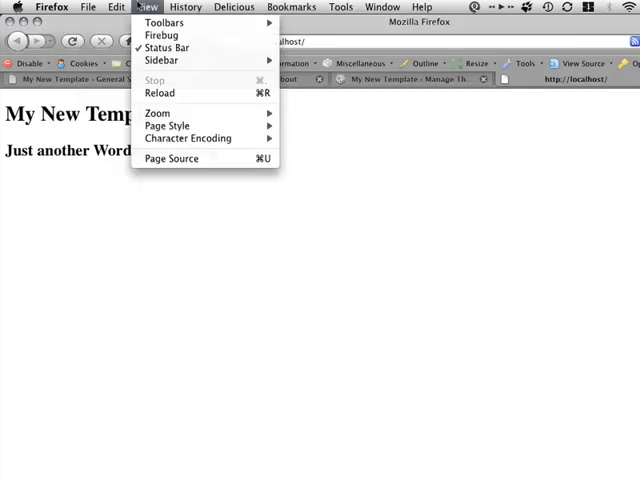
mouse_move(172, 158)
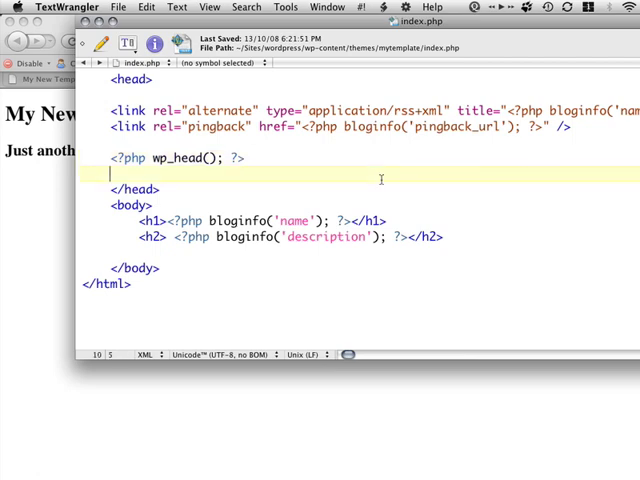
Add <link rel="stylesheet" href="<?php bloginfo('stylesheet_url'); ?>" in the head of index.php
key("Return")
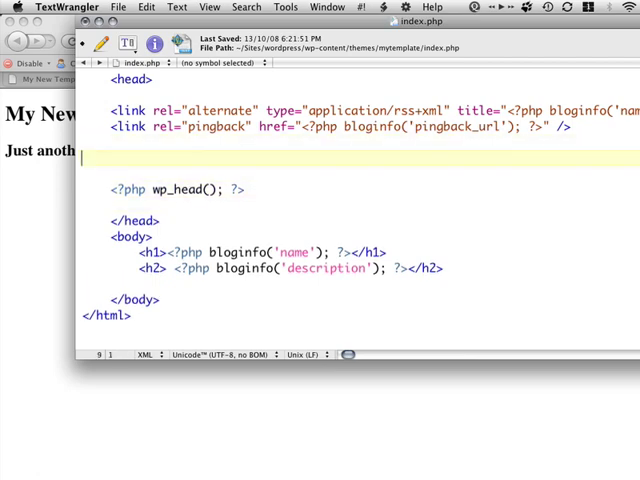
type("<")
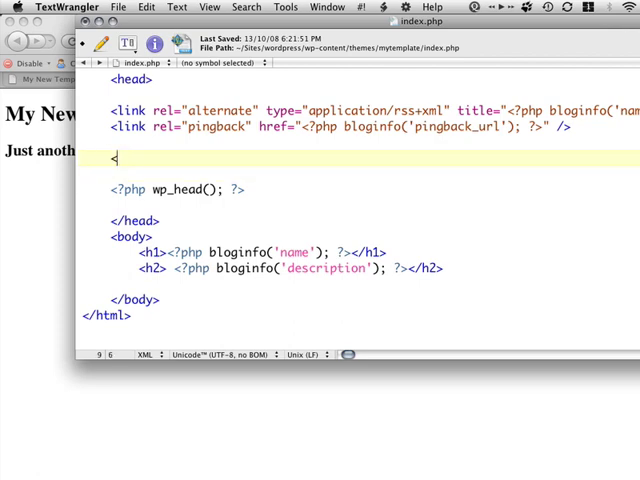
type("link r")
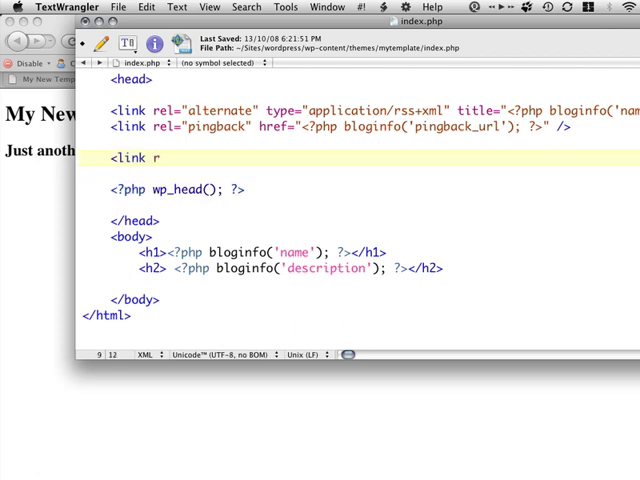
type("el=\"")
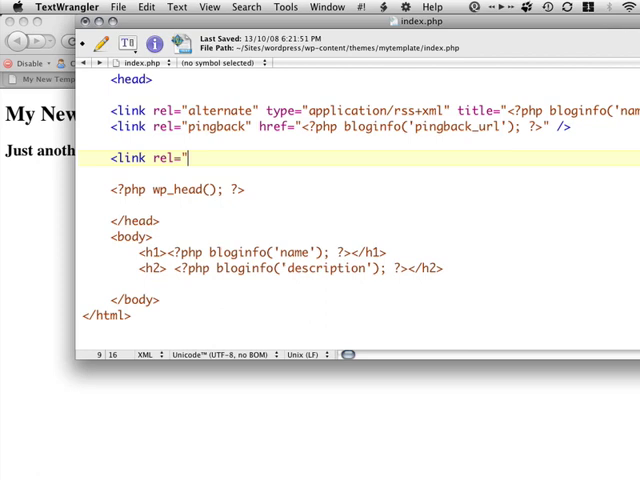
type("styleshee")
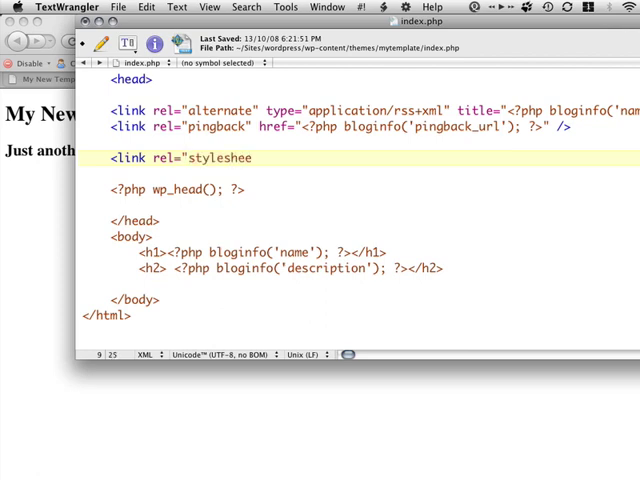
type("t")
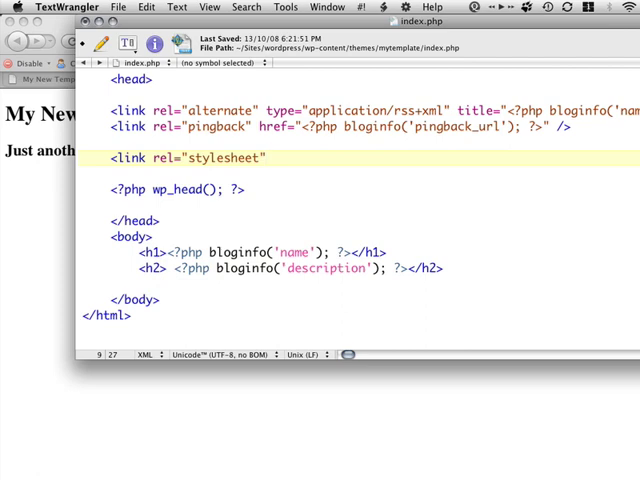
type("href=")
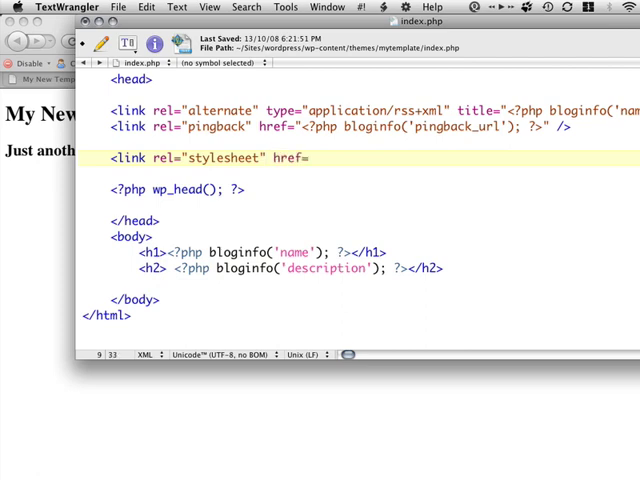
type("\"<?")
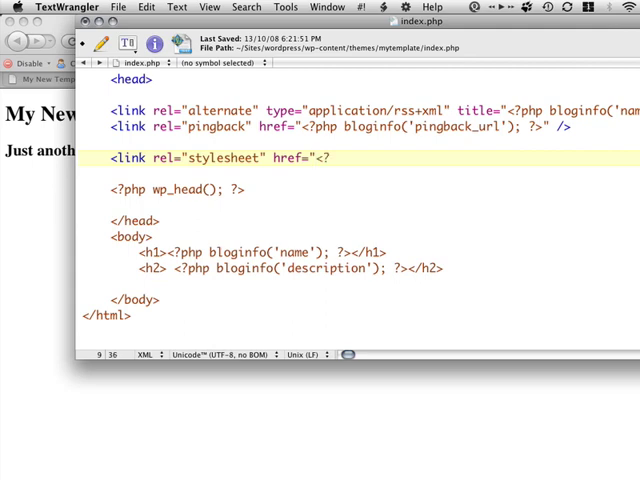
type("php blo")
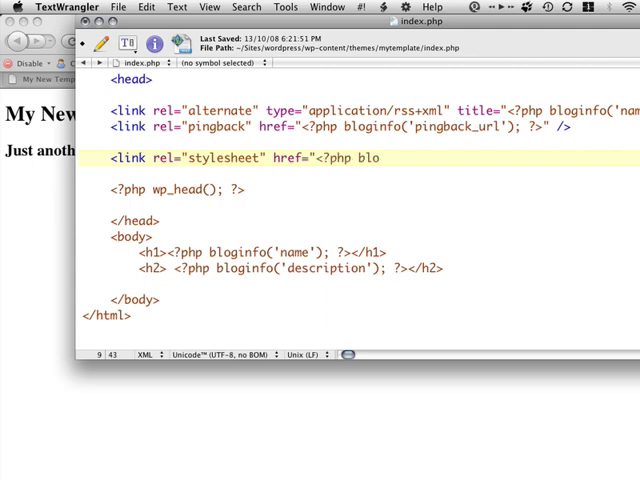
type("ginfo('")
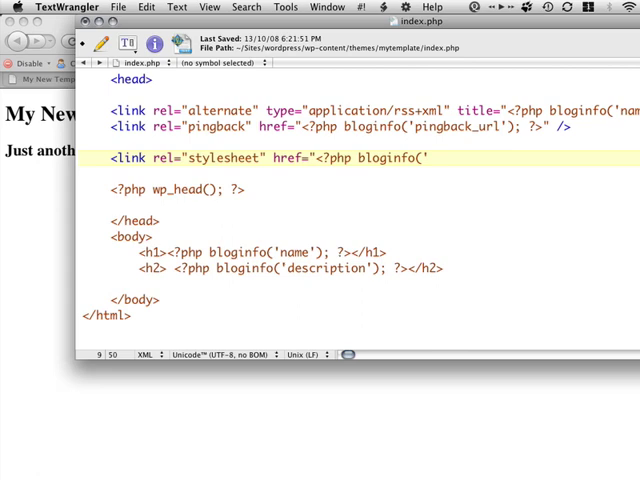
type("stylesheet")
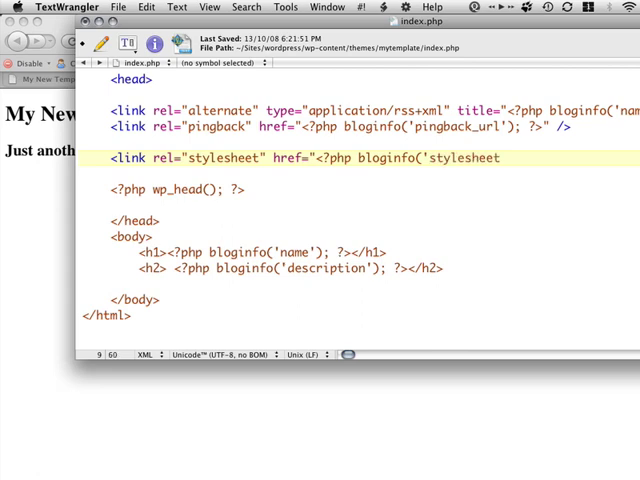
type("_url")
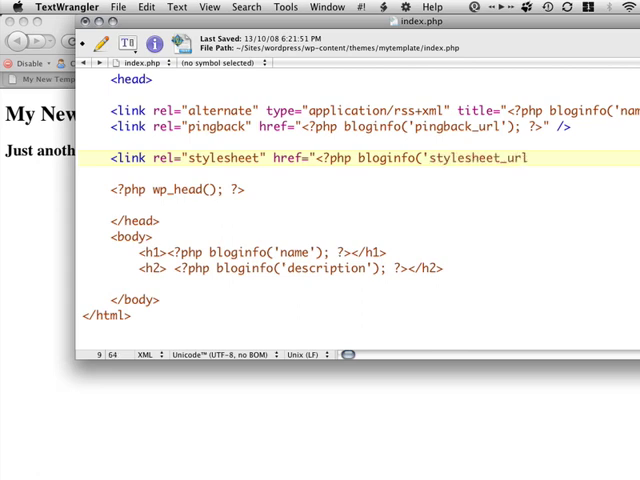
type(");")
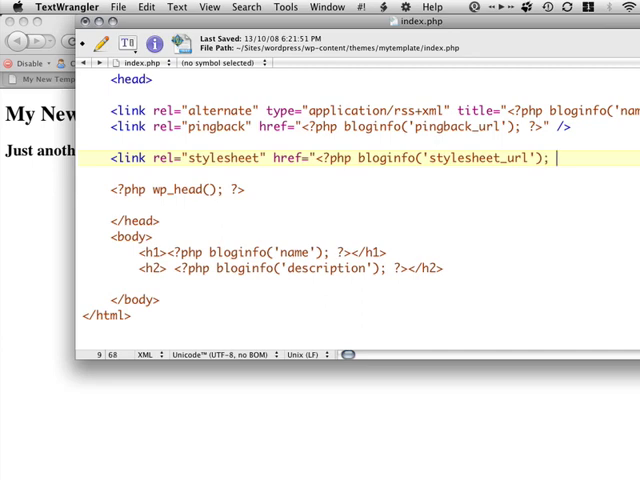
type("?>")
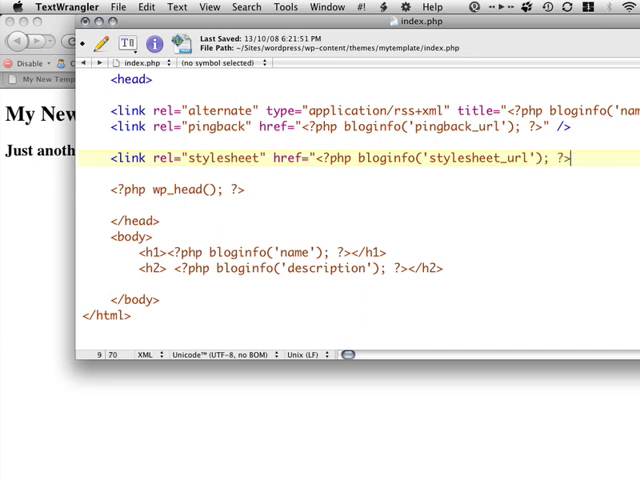
Finish the link with type="text/css" and switch over to Firefox
type("t")
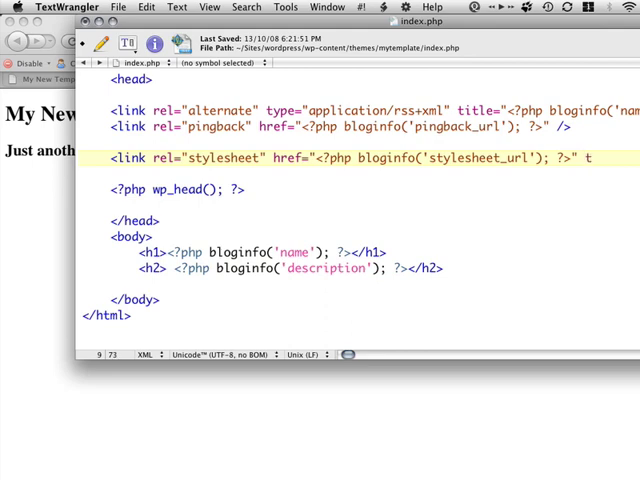
type("ype=\"te")
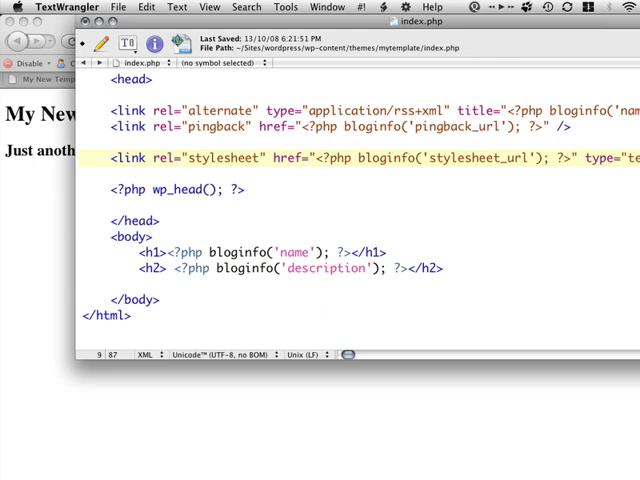
key("Cmd+Tab")
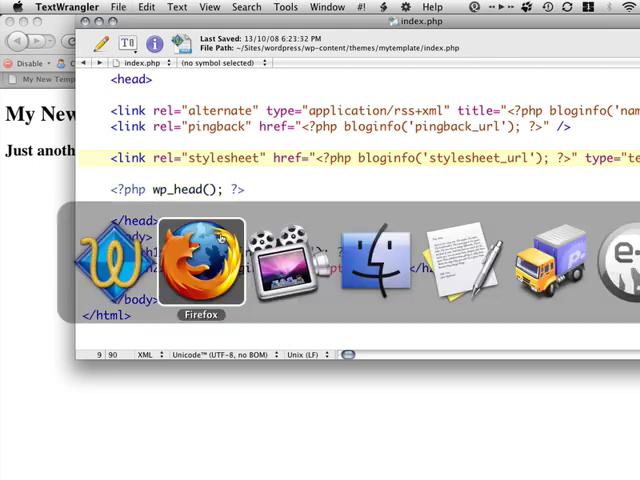
Bring Firefox forward and choose a page option from the View menu
left_click(200, 260)
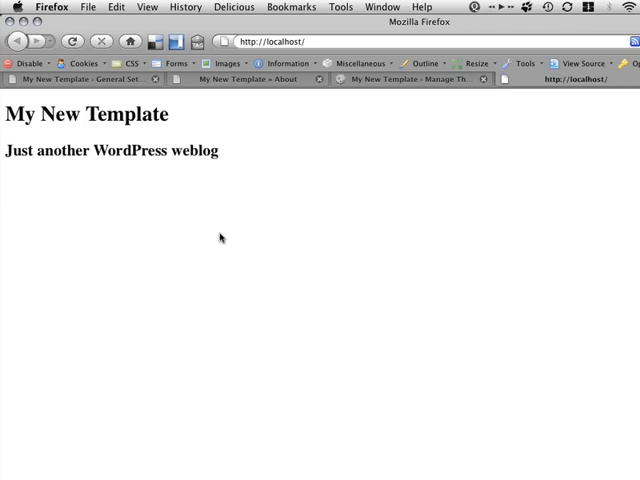
left_click(146, 6)
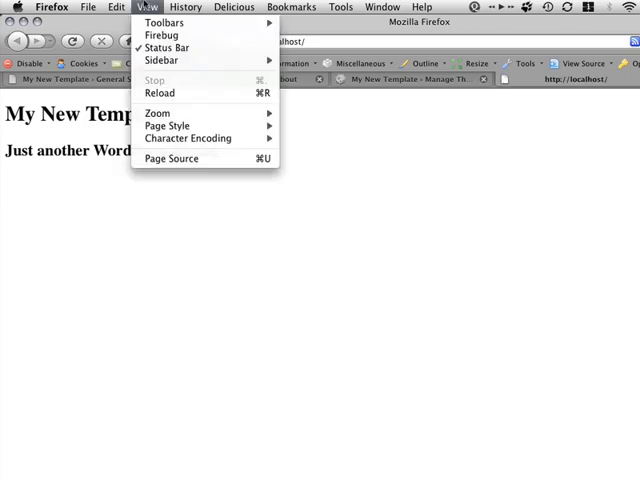
left_click(172, 158)
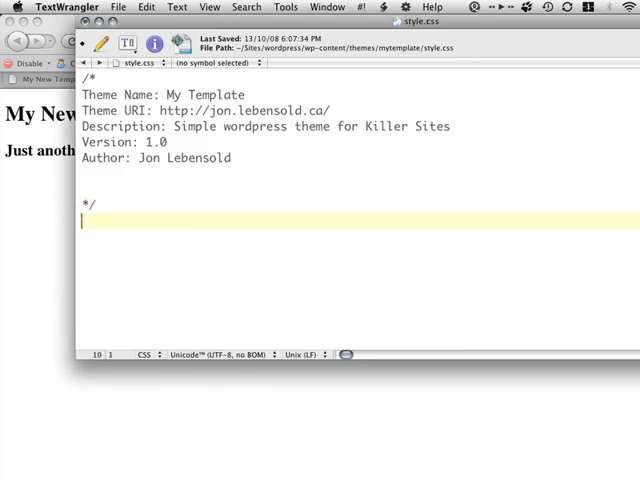
In style.css add * { padding: 0 0; margin: 0 0; } and an empty body rule
type("body")
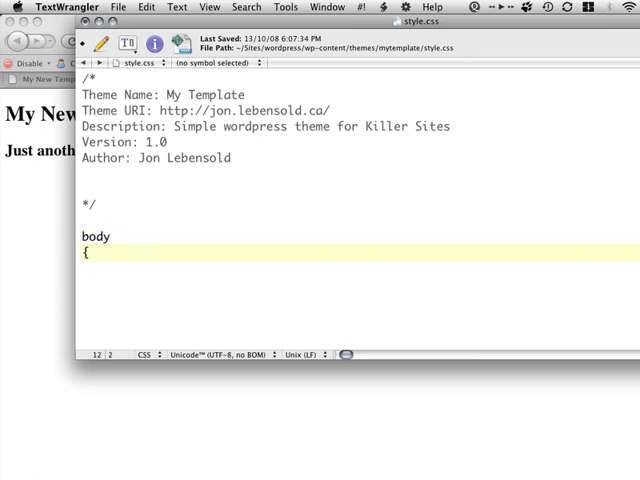
type("ba")
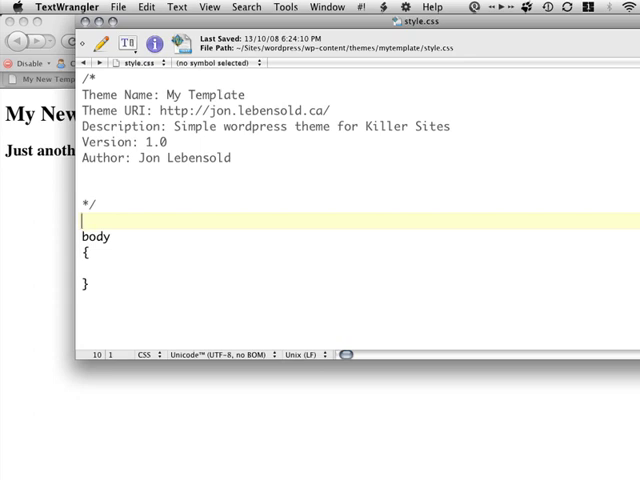
type("*")
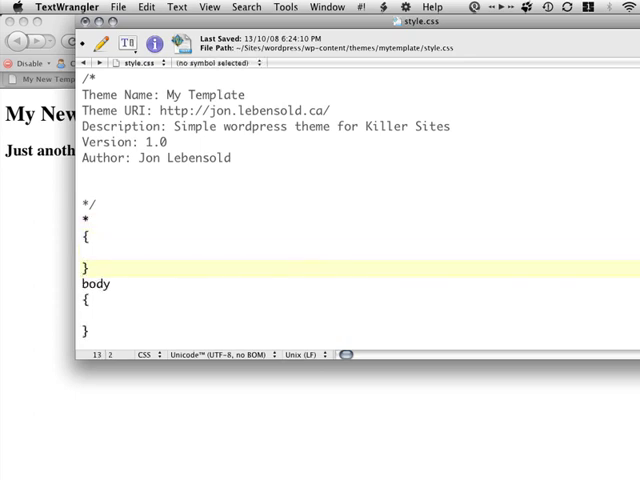
type("padding: 0 0;")
type("ma")
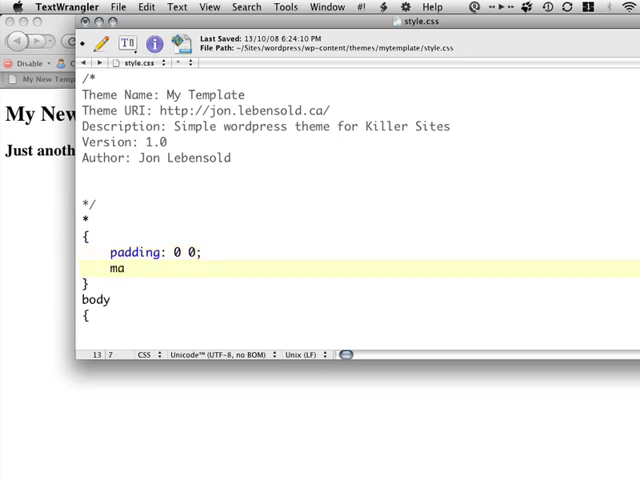
type("rgin: 0 0;")
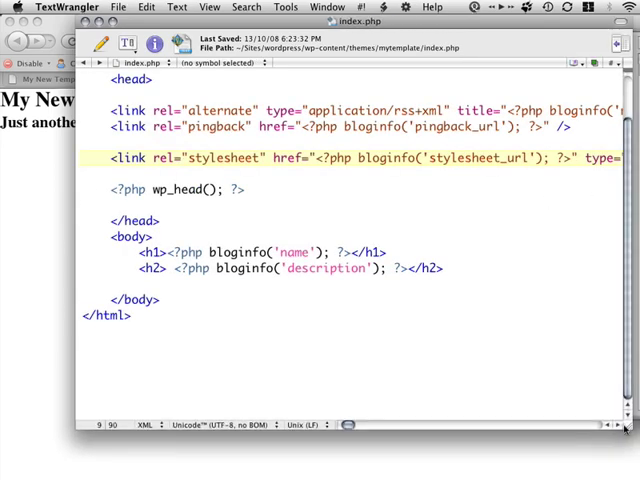
Wrap the h1 and h2 headings in <div class="header"> ... </div>
left_click(152, 236)
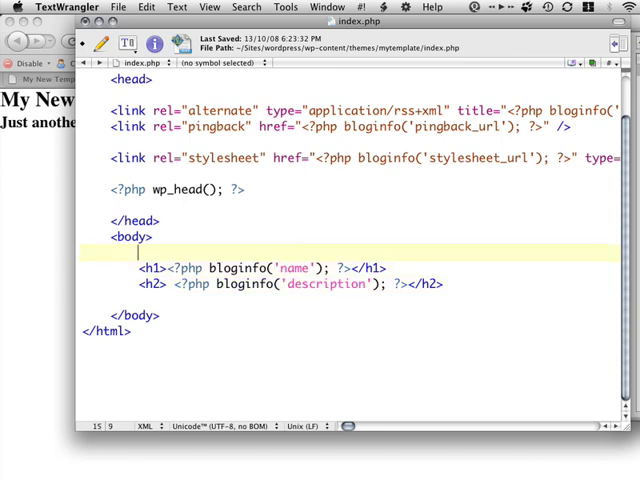
type("<div")
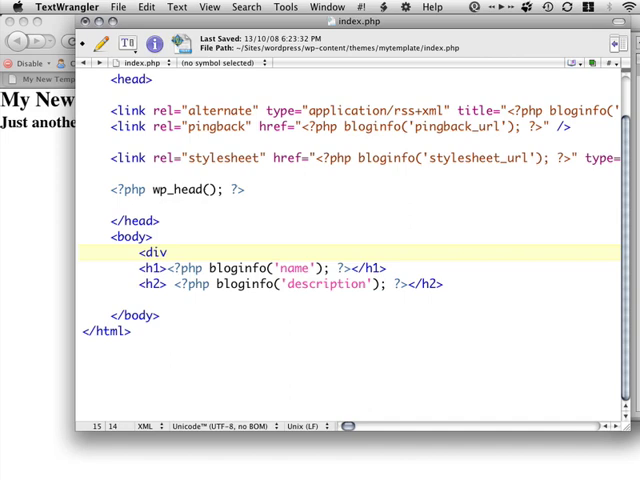
type("class=\"header\">")
type("</div>")
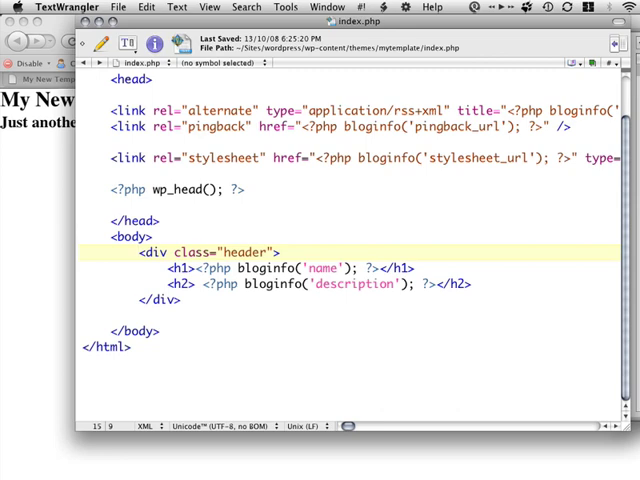
left_click(160, 236)
type("<")
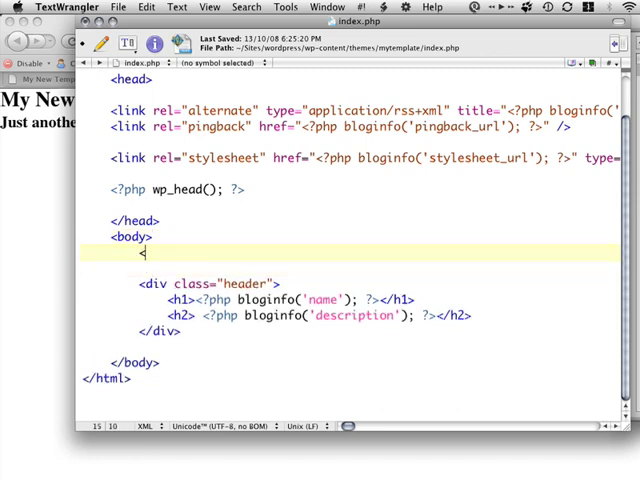
Enclose the header div in an outer <div class="canvas"> closed before </body>
type("div")
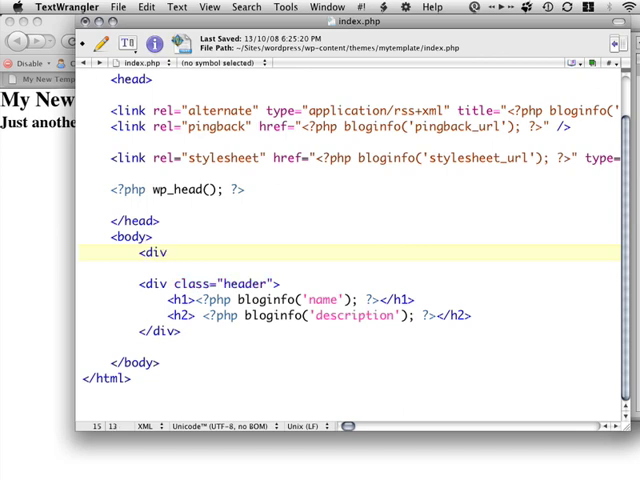
type("class=\"canvas\">")
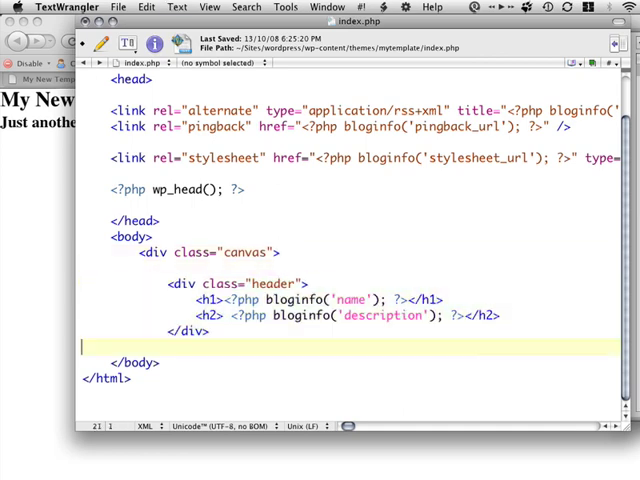
type("</div>")
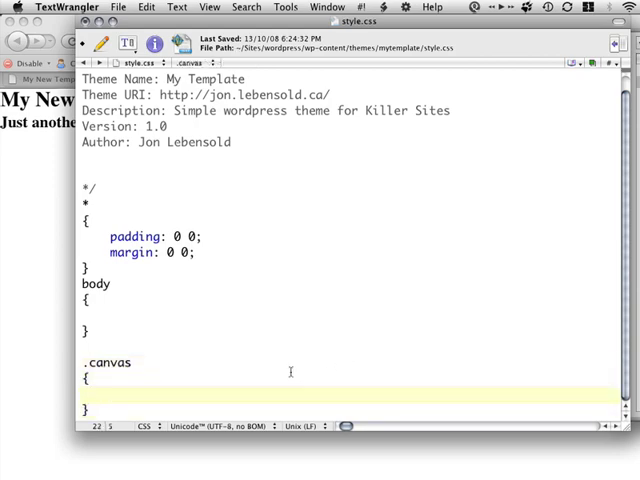
Give .canvas width: 900px and background: #FFFFFF
type("width:")
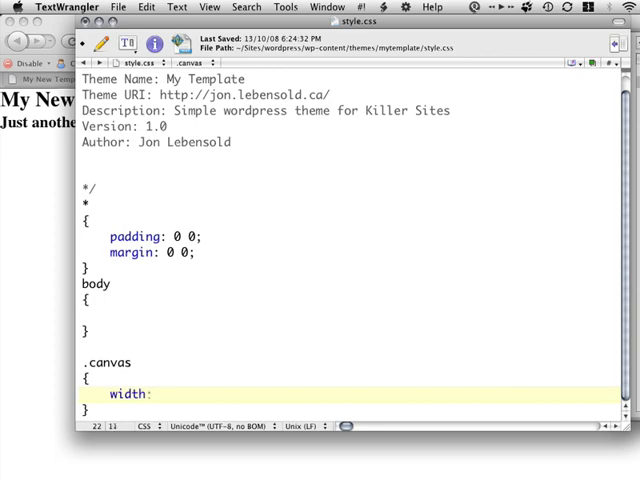
type("900px;")
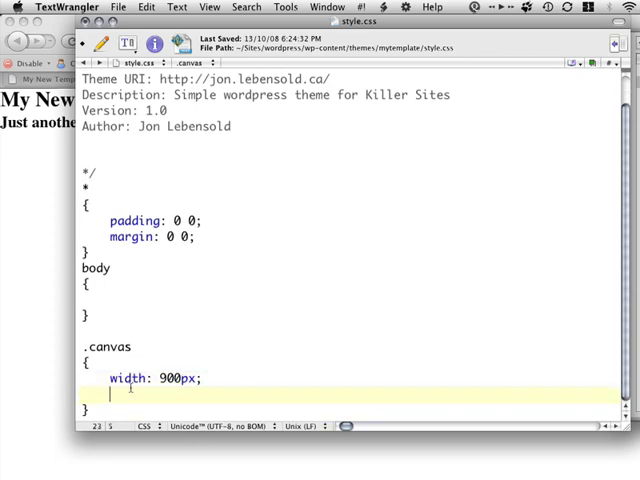
type("backgrou")
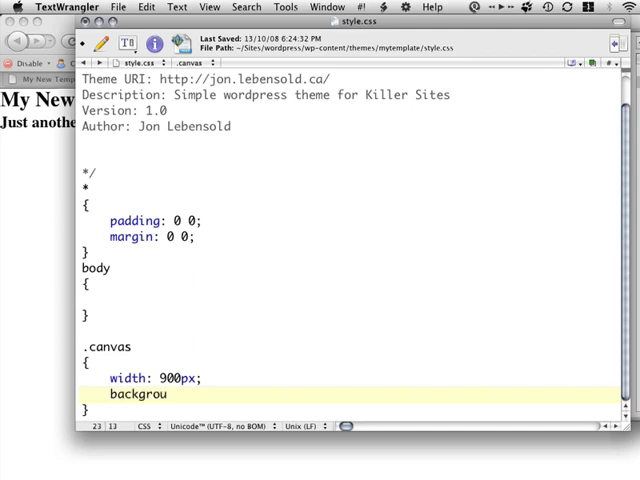
type("nd: #F")
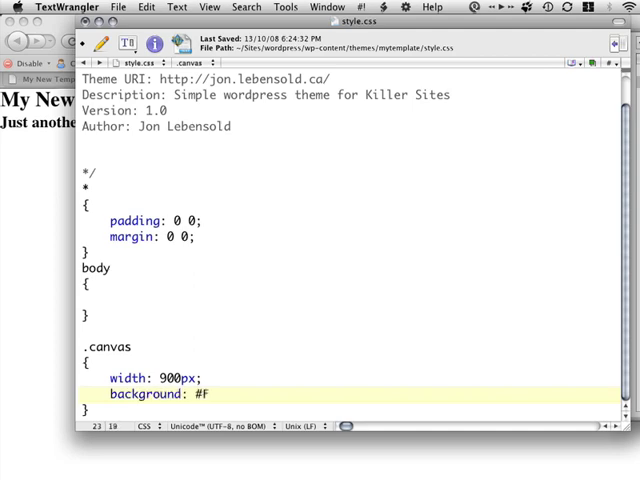
type("FFFFF")
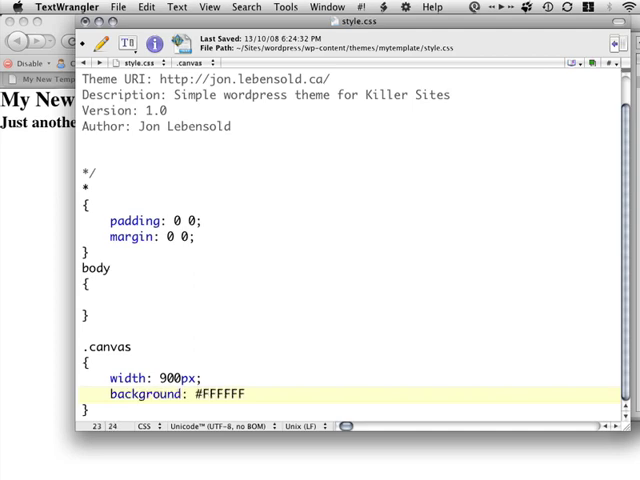
type(";")
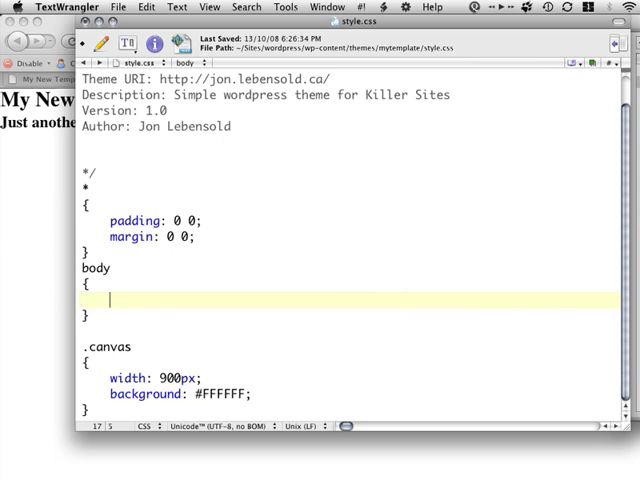
Give body a green background: #A0cc44
type("background:")
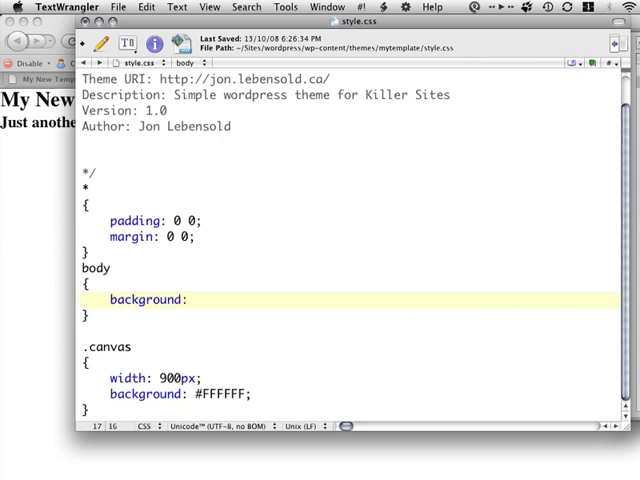
type("#")
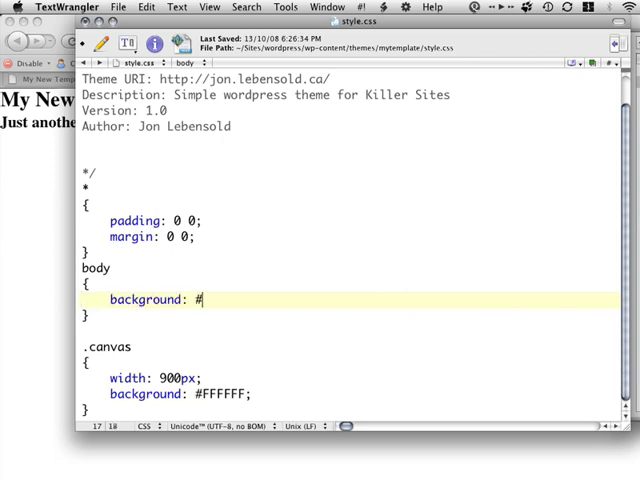
type("A")
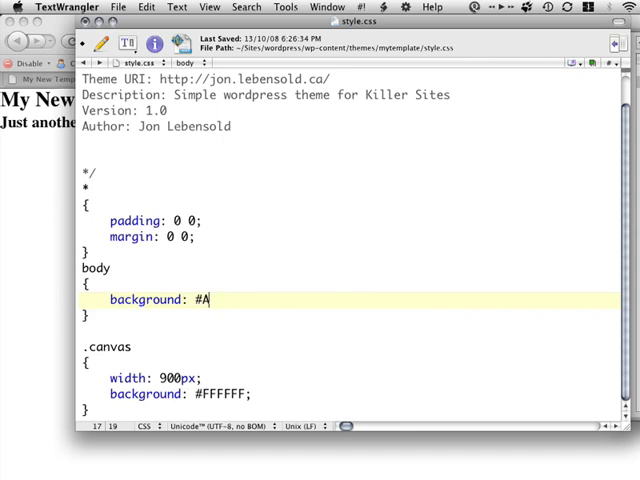
type("0")
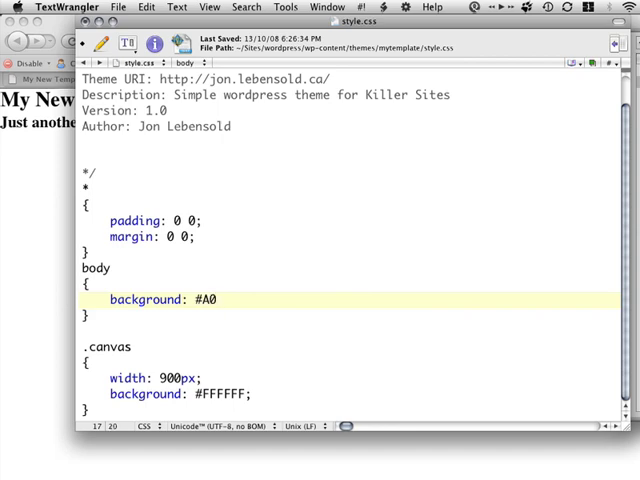
type("cc")
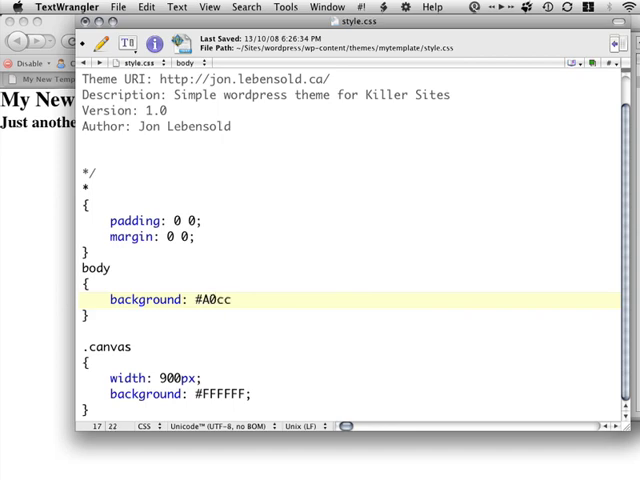
type("44;")
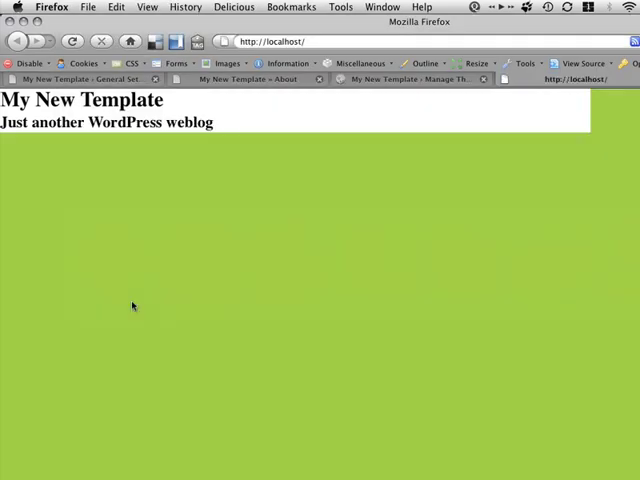
mouse_move(382, 232)
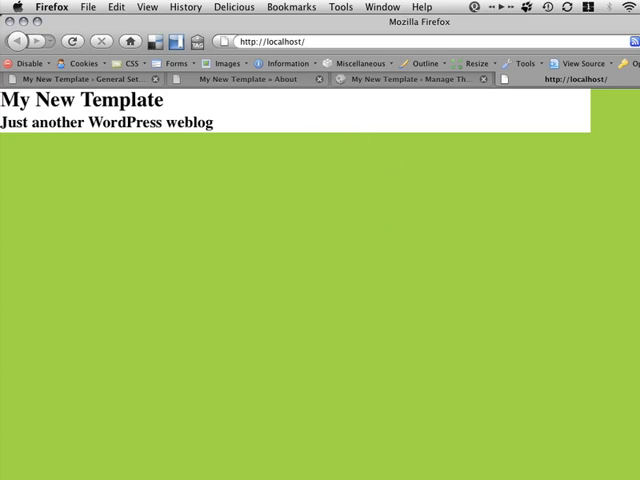
mouse_move(572, 116)
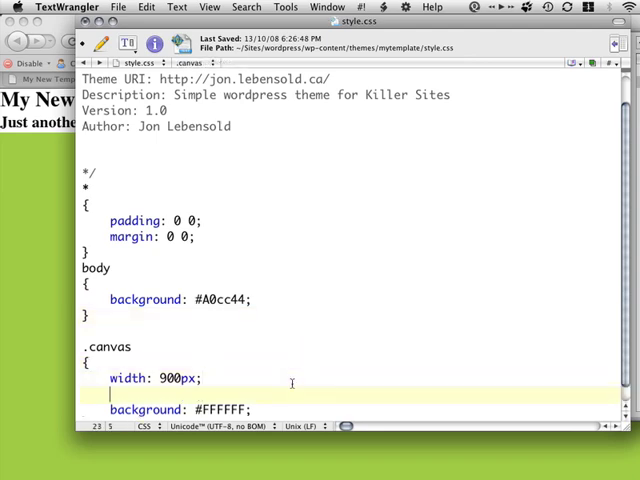
Give the .canvas rule 'margin: 0 auto;' so it centers horizontally
type("margi")
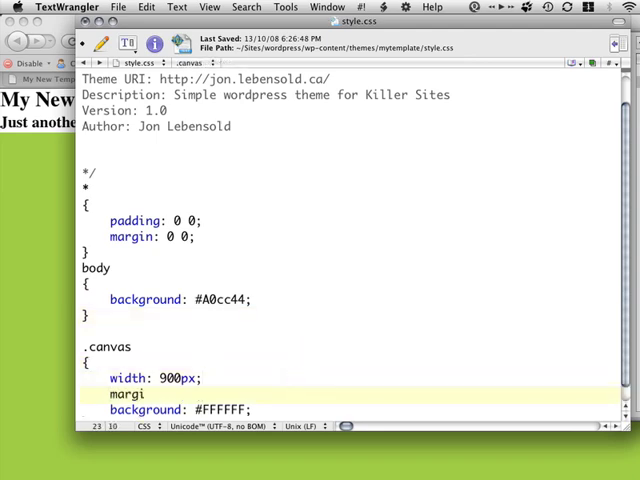
type("n: 0 auto;")
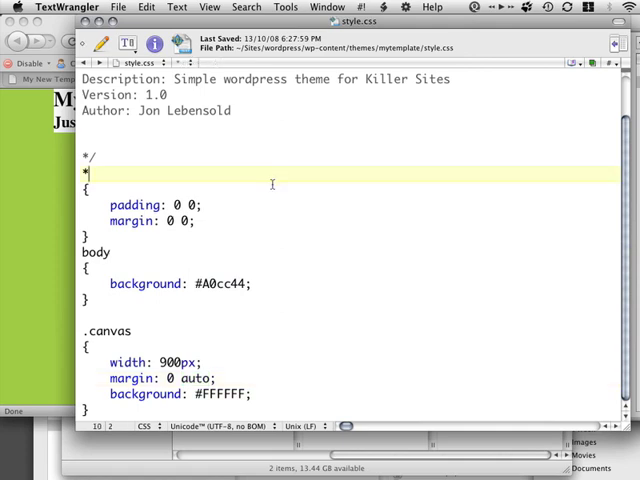
Add 'font-family: Helvetica, Arial, Sans-serif;' to the universal * rule
left_click(196, 220)
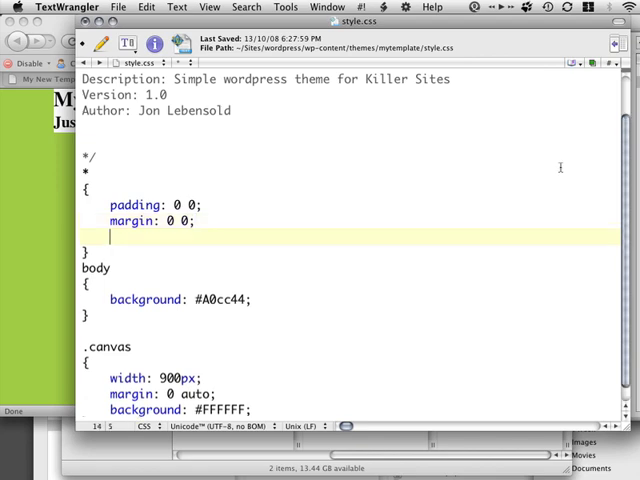
type("font-")
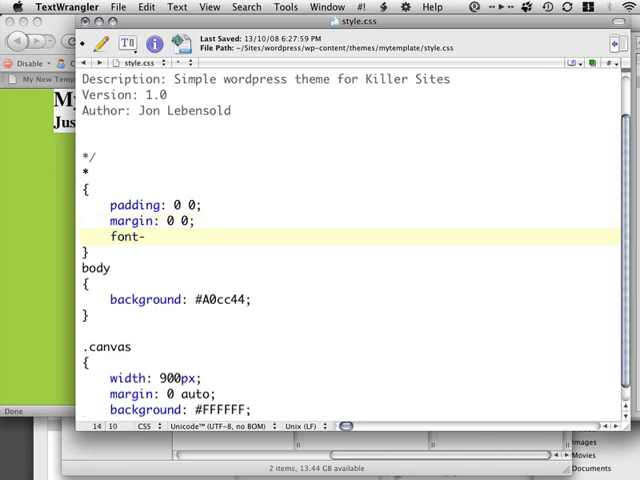
type("family:")
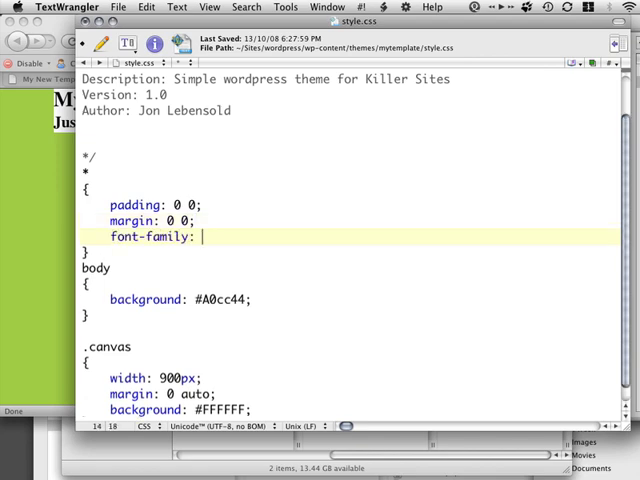
type("Helvet")
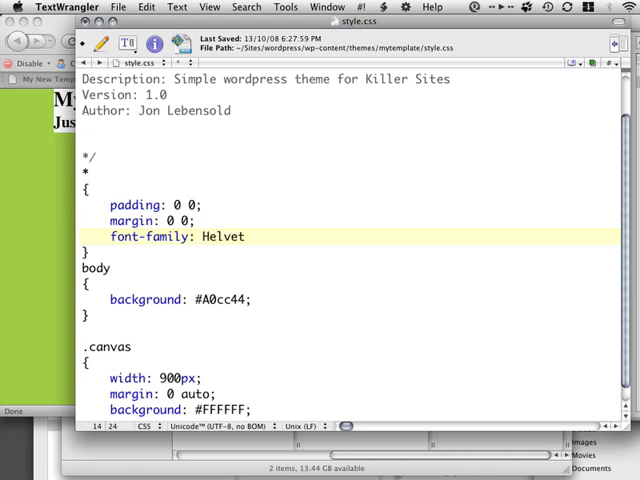
type("ica, Arial, S")
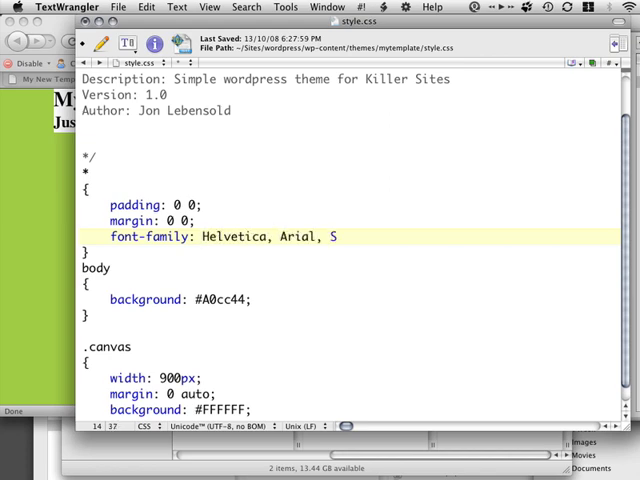
type("ans-serif;")
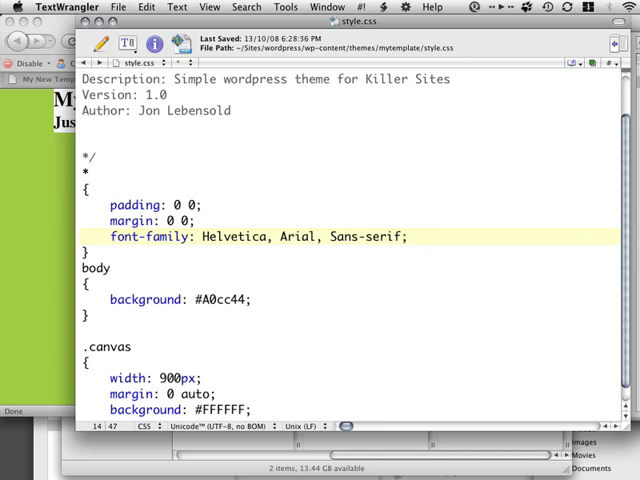
Highlight each font name in turn: Helvetica, Arial, then Sans-serif
left_click(406, 236)
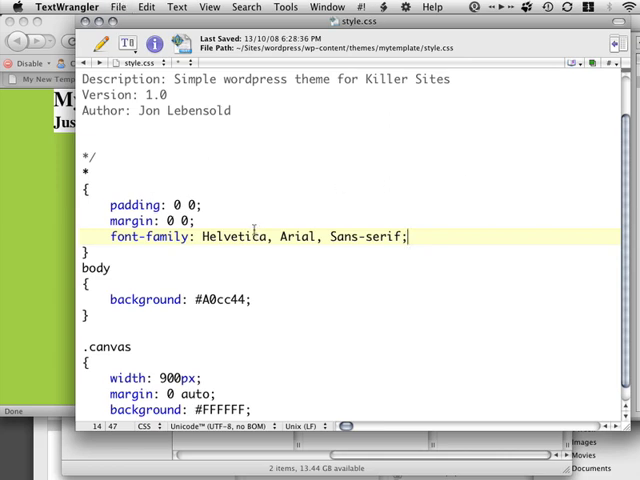
double_click(232, 236)
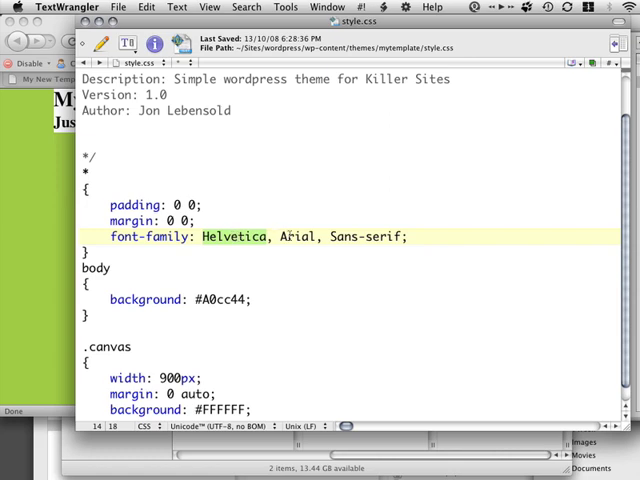
double_click(294, 236)
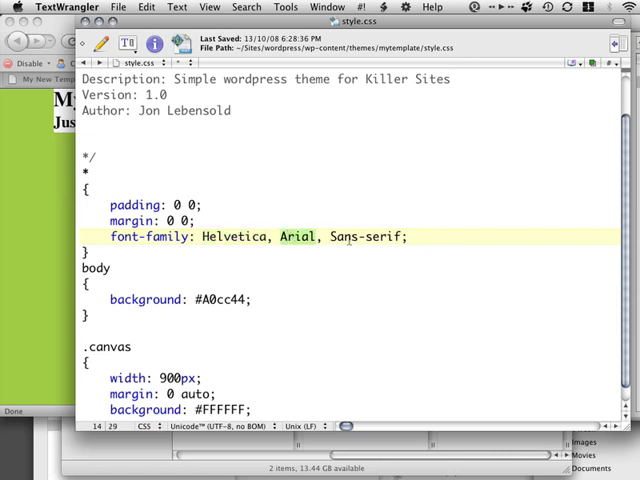
double_click(364, 236)
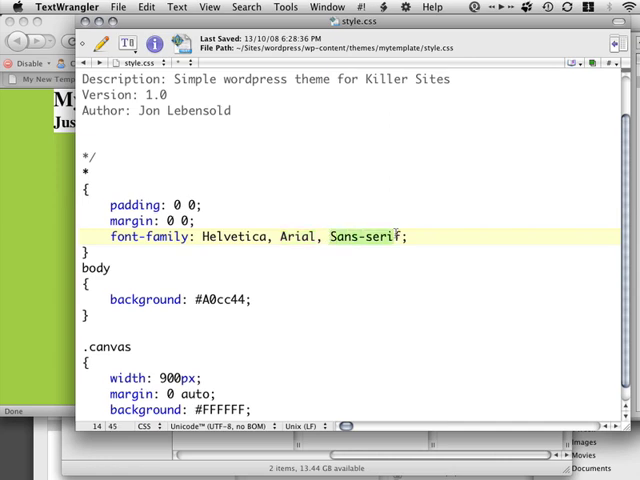